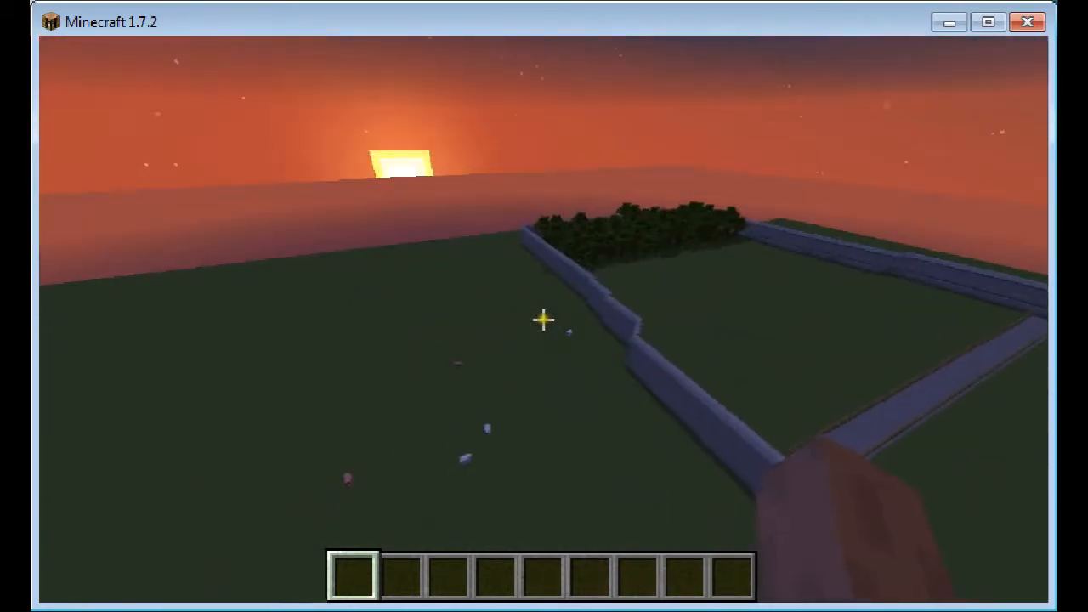
mouse_move(544, 320)
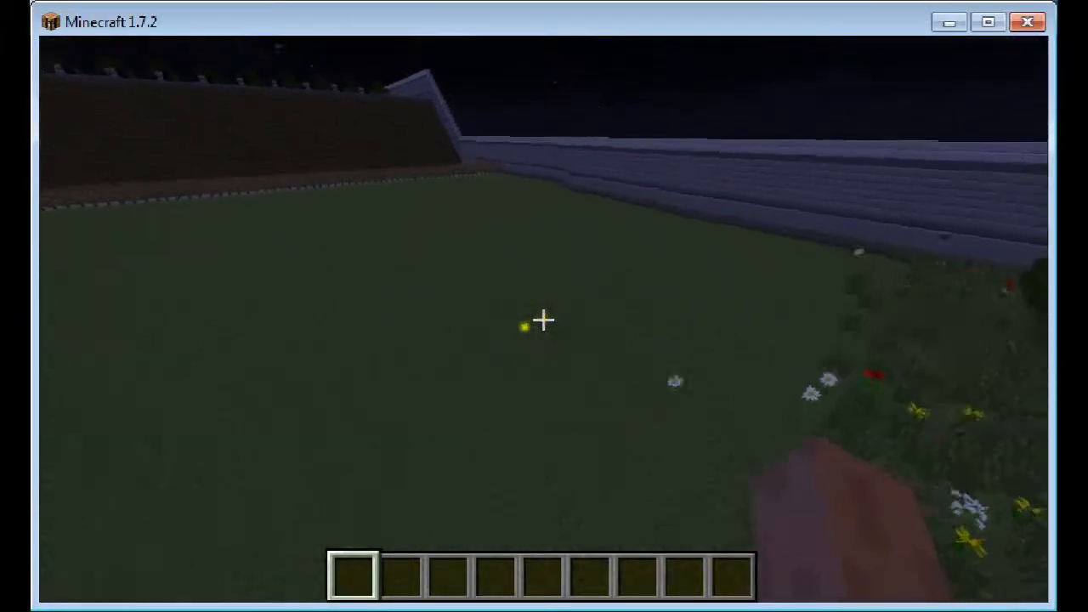
mouse_move(544, 321)
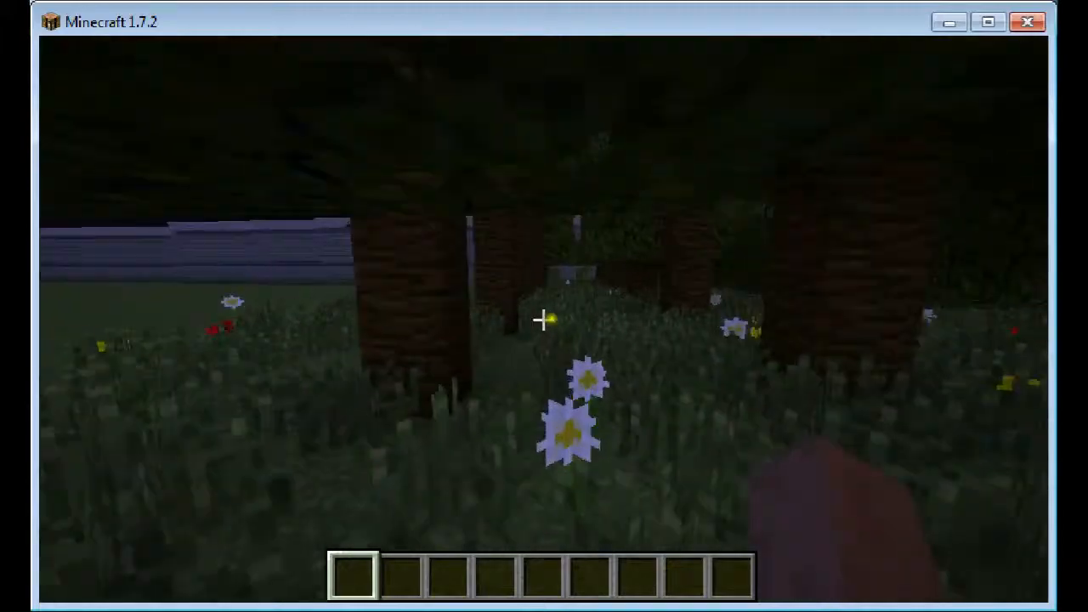
mouse_move(543, 320)
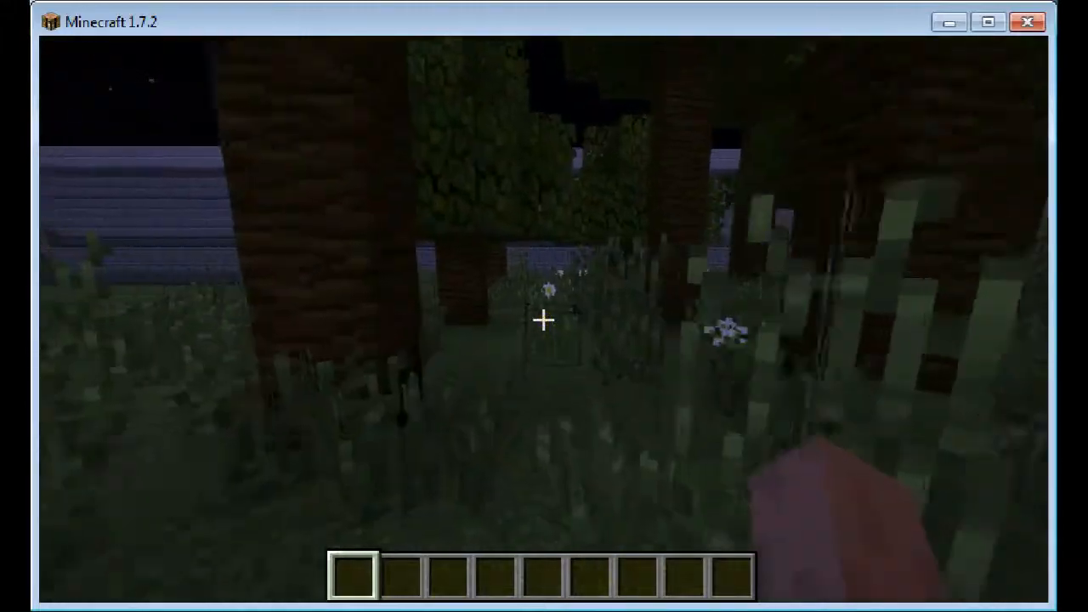
mouse_move(544, 320)
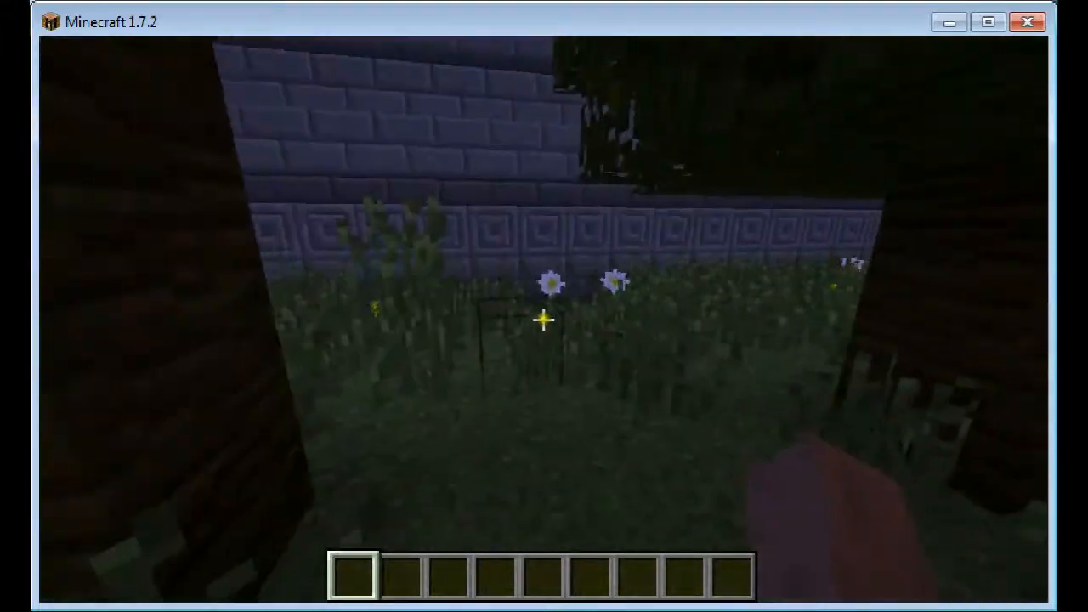
mouse_move(544, 306)
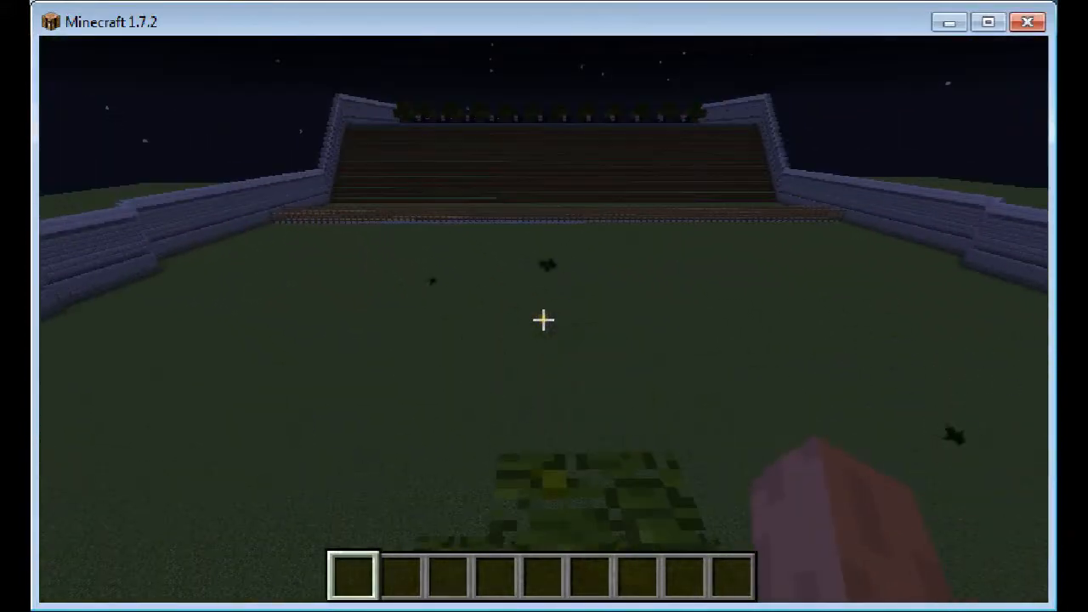
Toggle the inventory before flying up over the grove of trees
key("e")
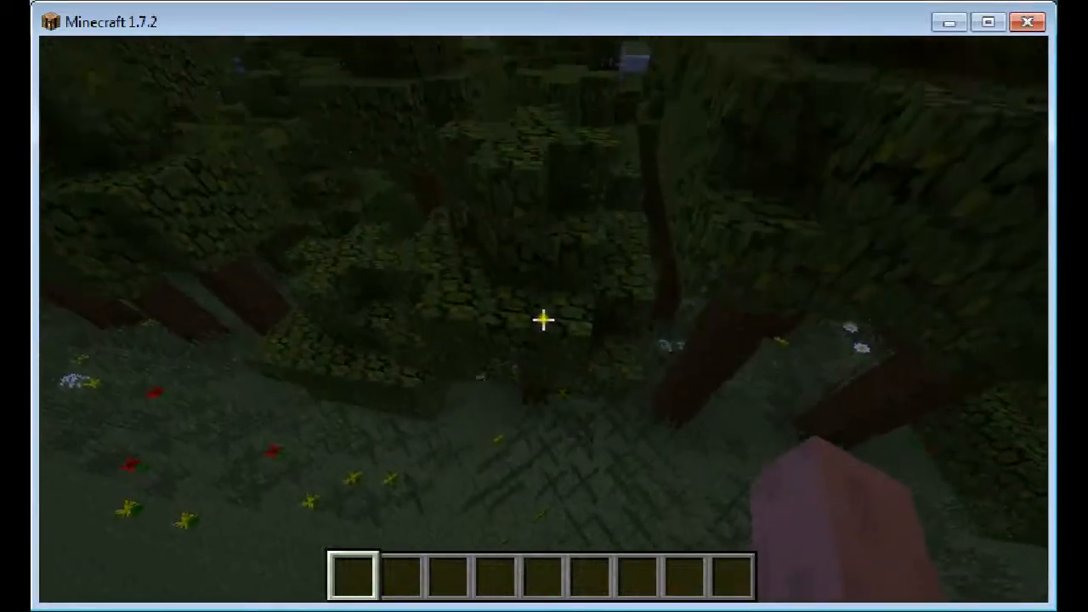
mouse_move(544, 320)
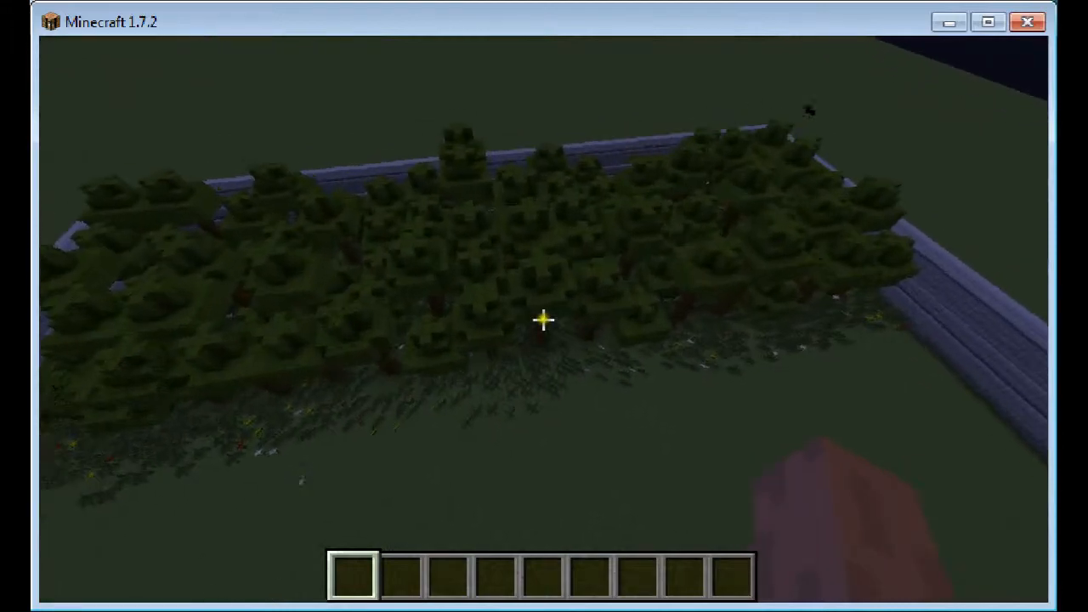
mouse_move(544, 319)
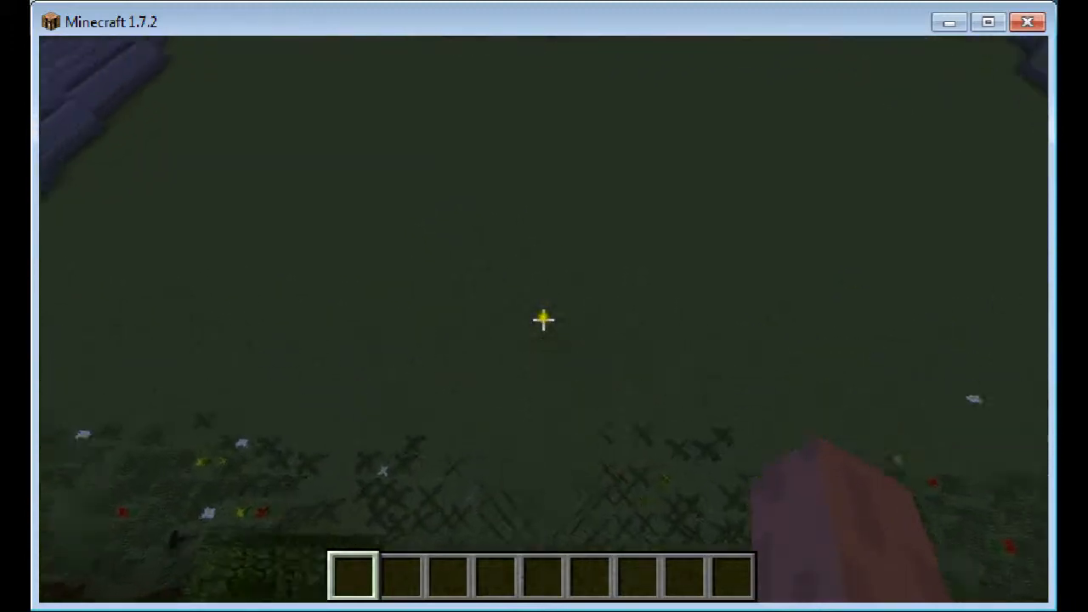
mouse_move(544, 320)
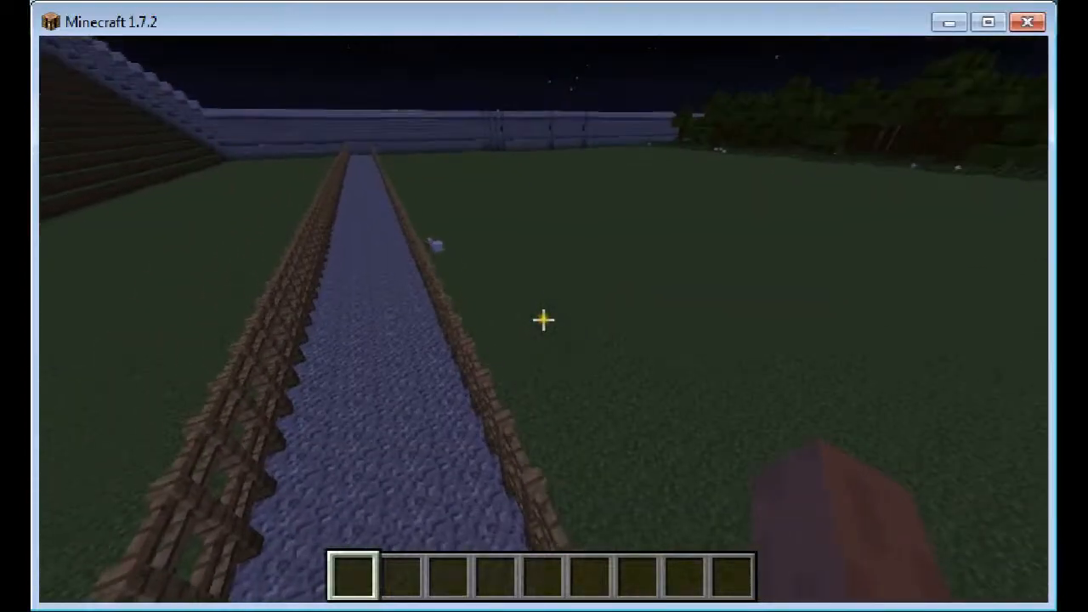
mouse_move(543, 319)
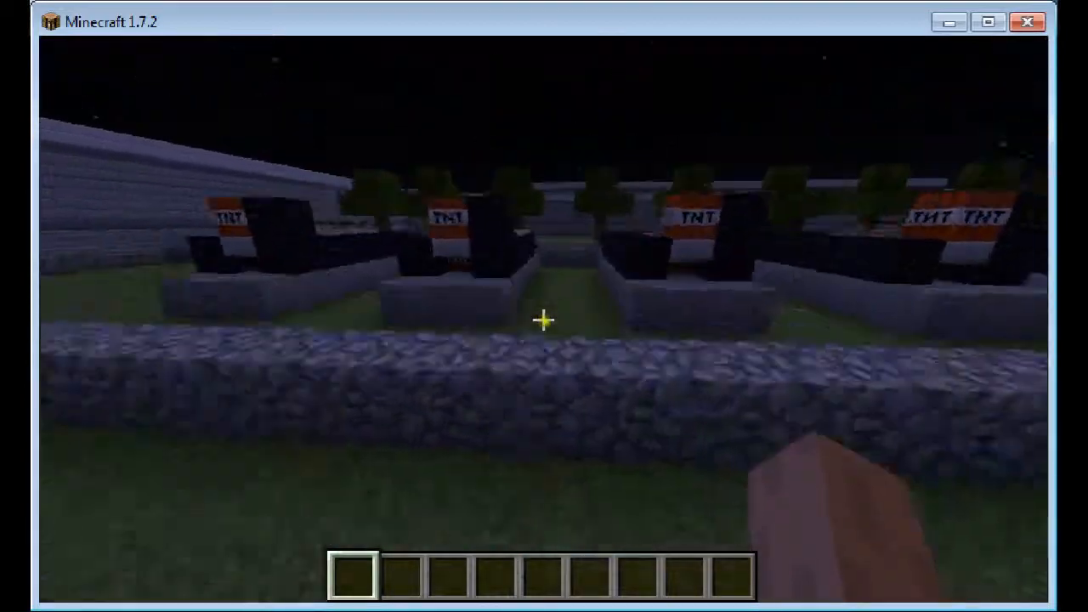
mouse_move(544, 319)
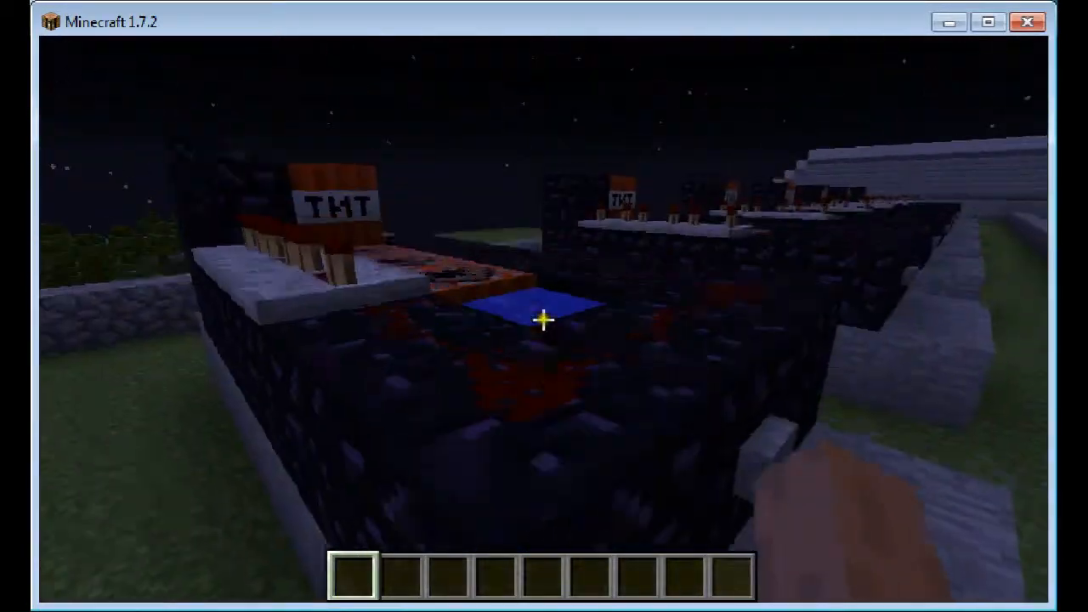
mouse_move(543, 306)
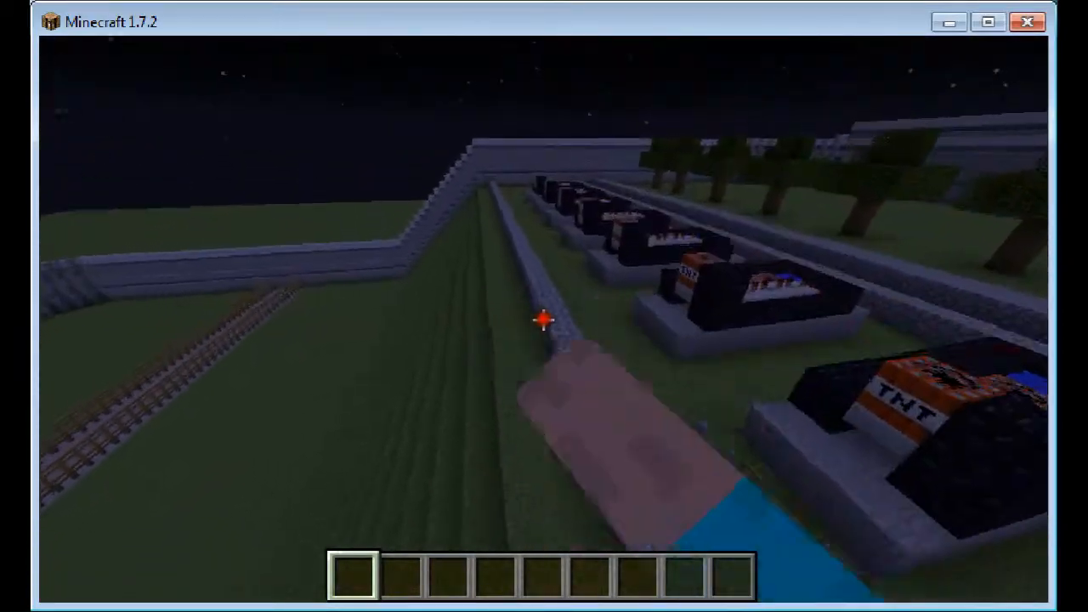
mouse_move(544, 319)
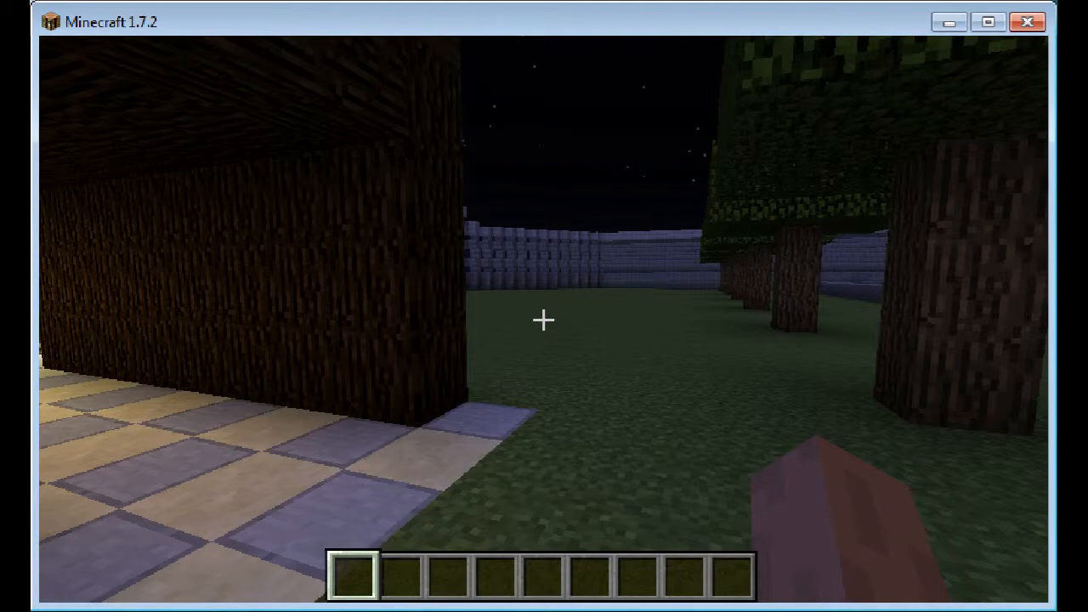
mouse_move(544, 320)
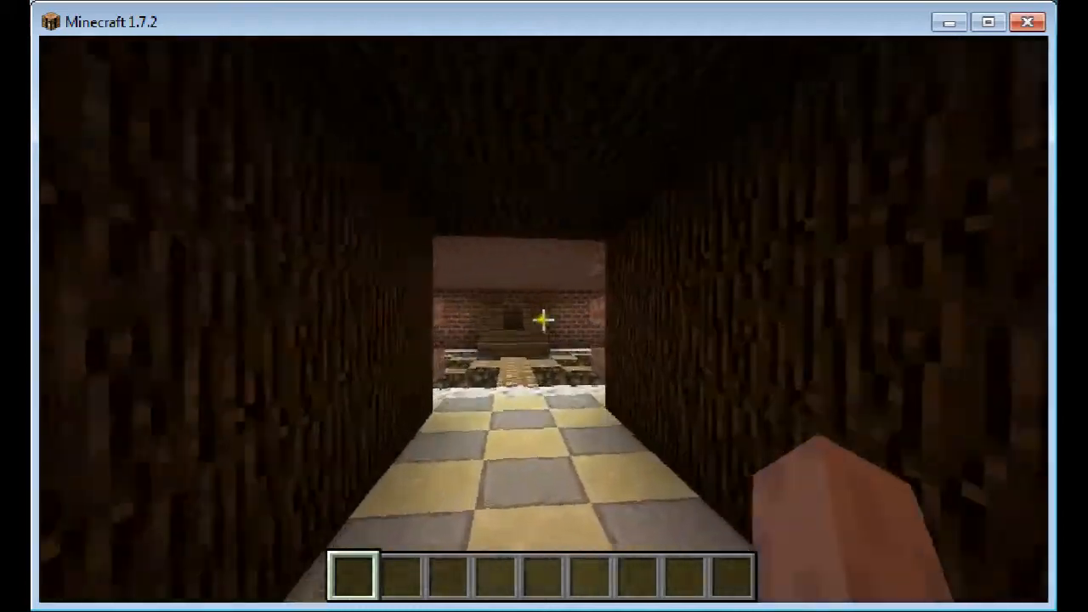
mouse_move(544, 320)
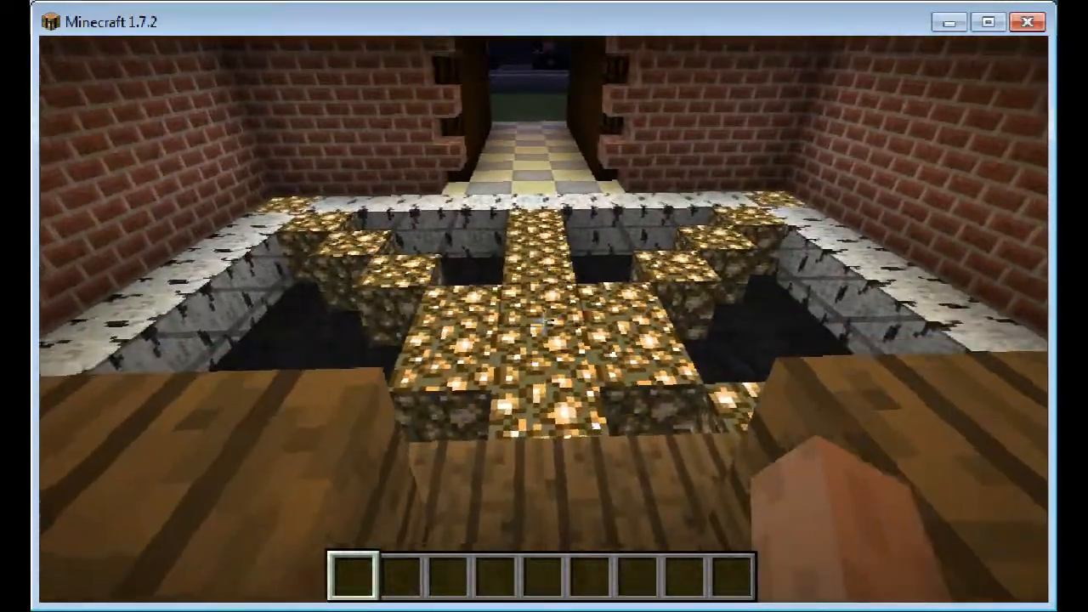
mouse_move(544, 319)
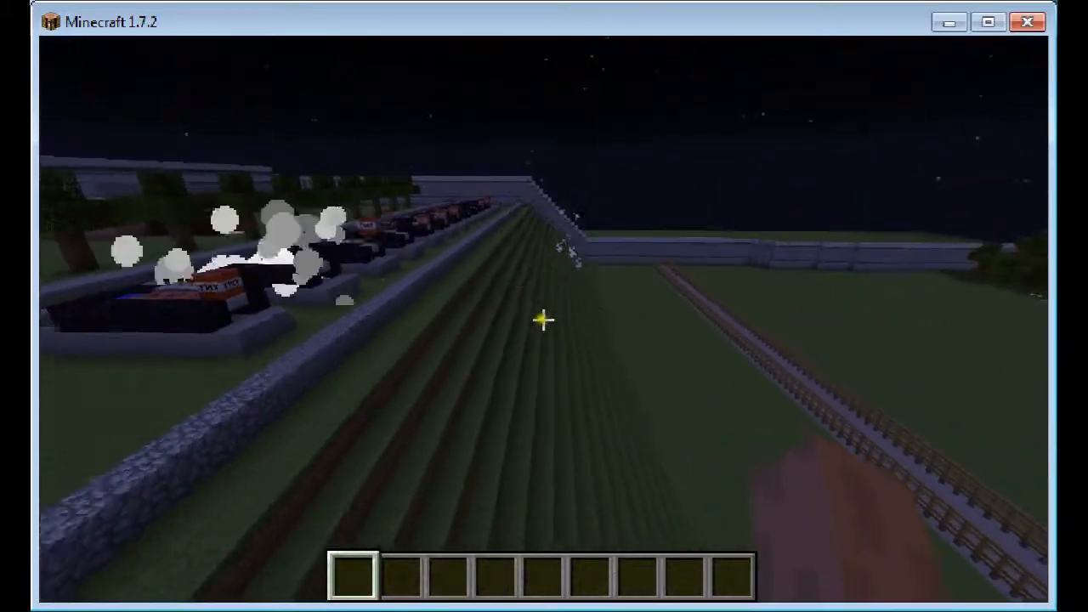
mouse_move(544, 320)
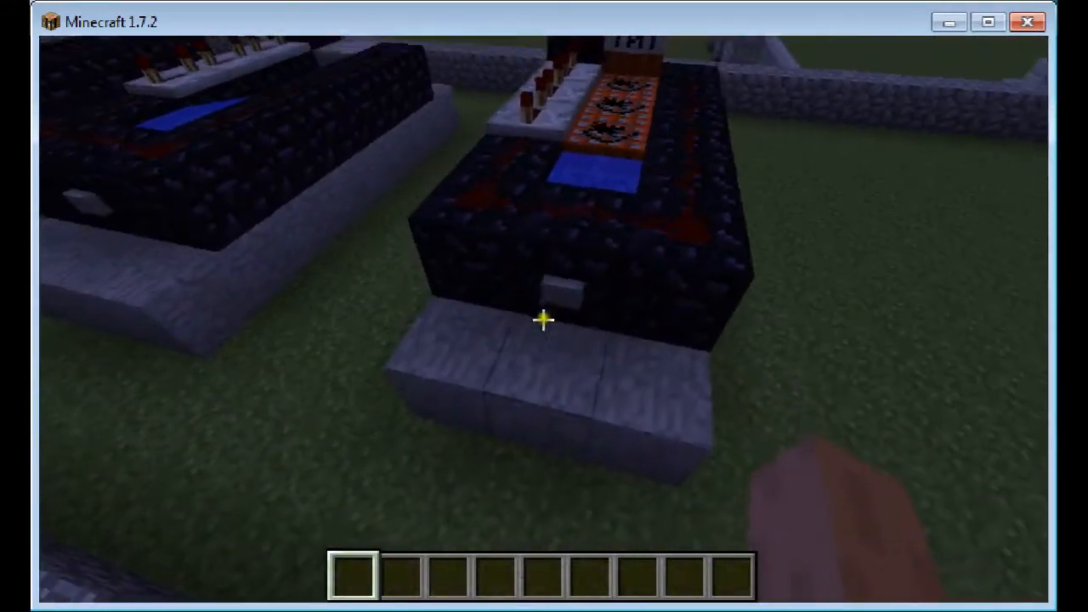
mouse_move(544, 320)
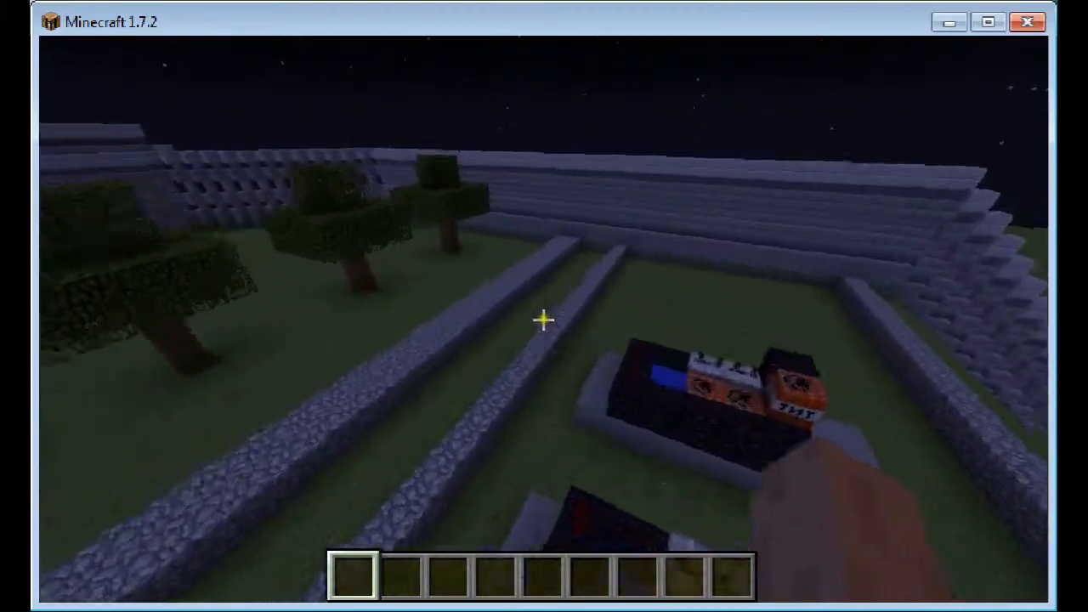
mouse_move(544, 320)
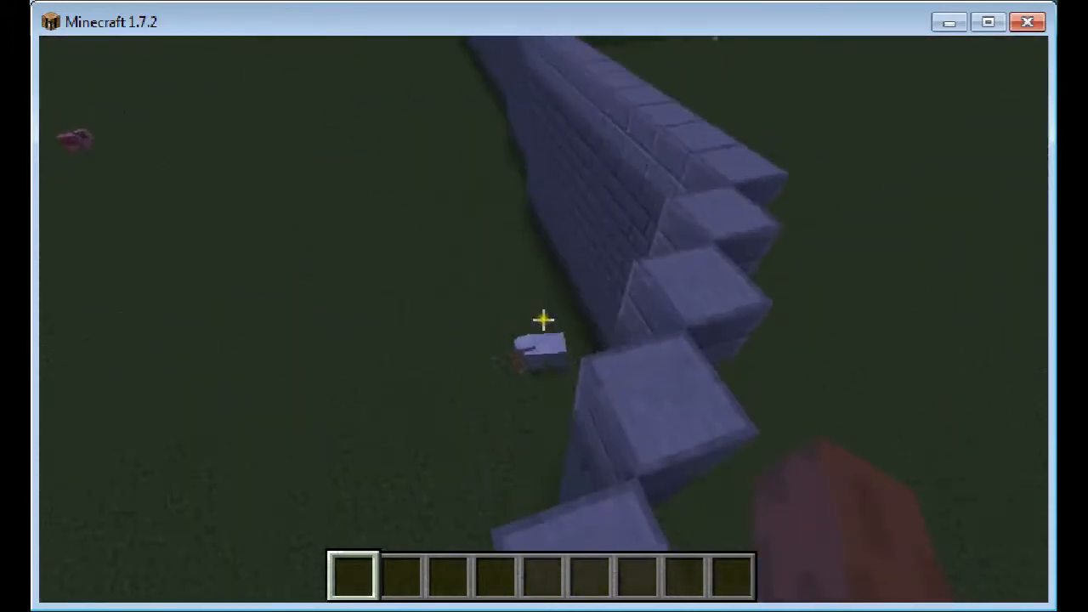
mouse_move(544, 319)
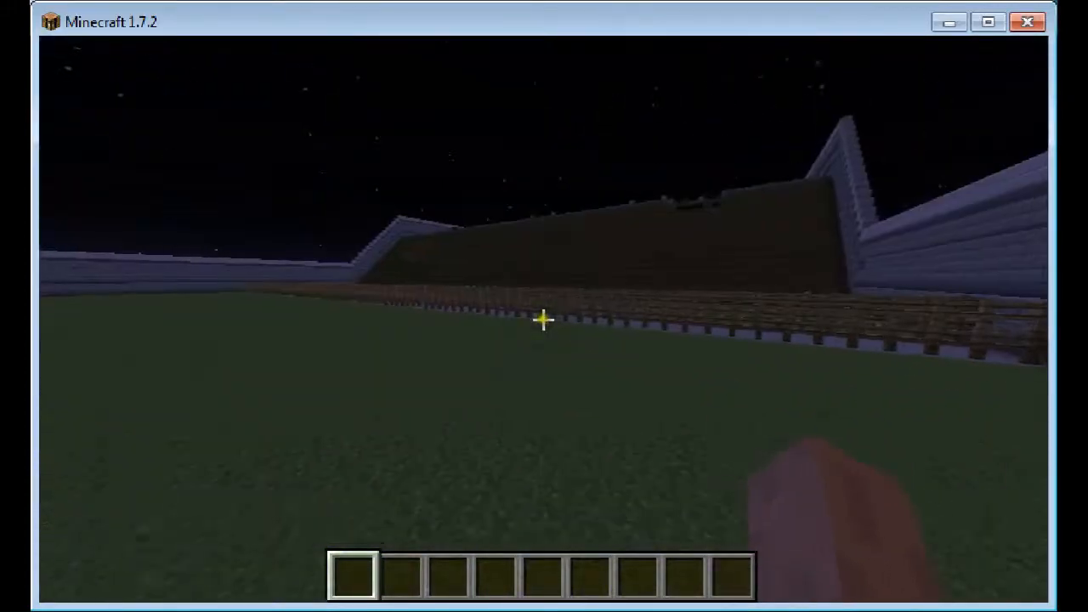
mouse_move(544, 319)
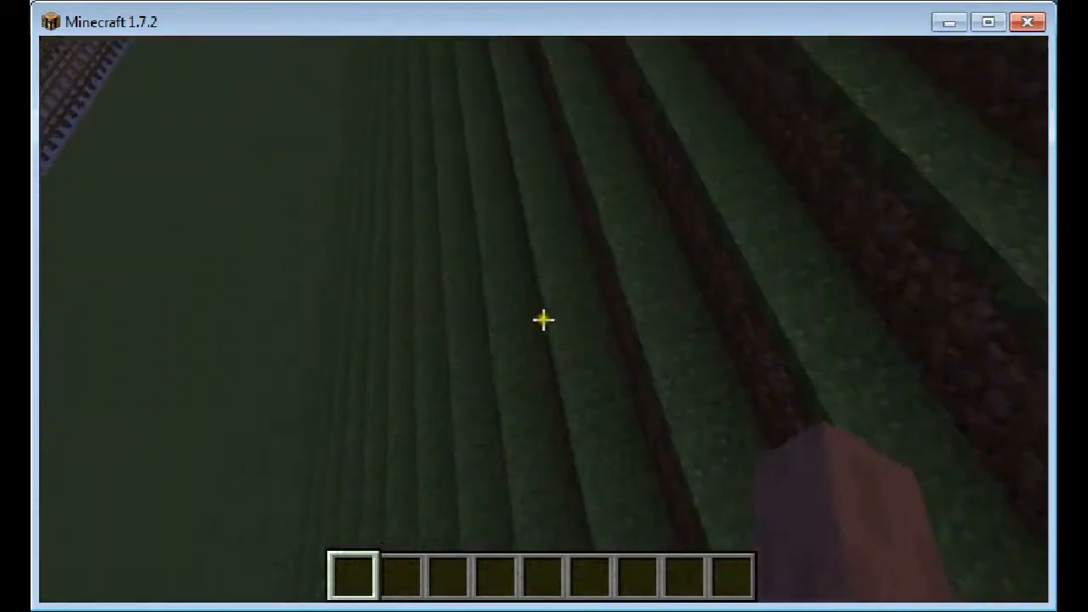
mouse_move(544, 319)
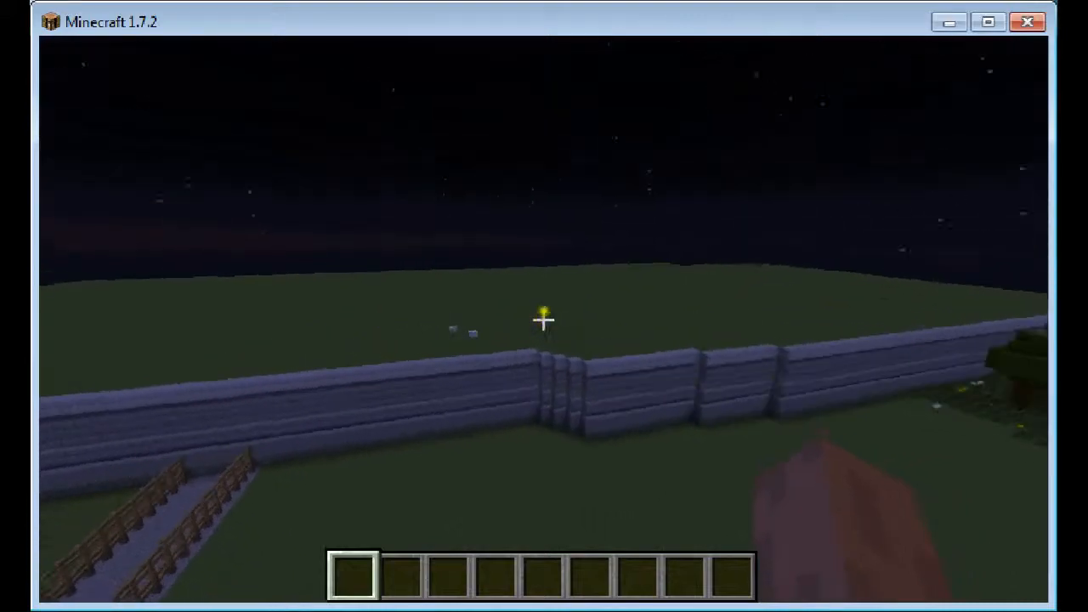
mouse_move(544, 319)
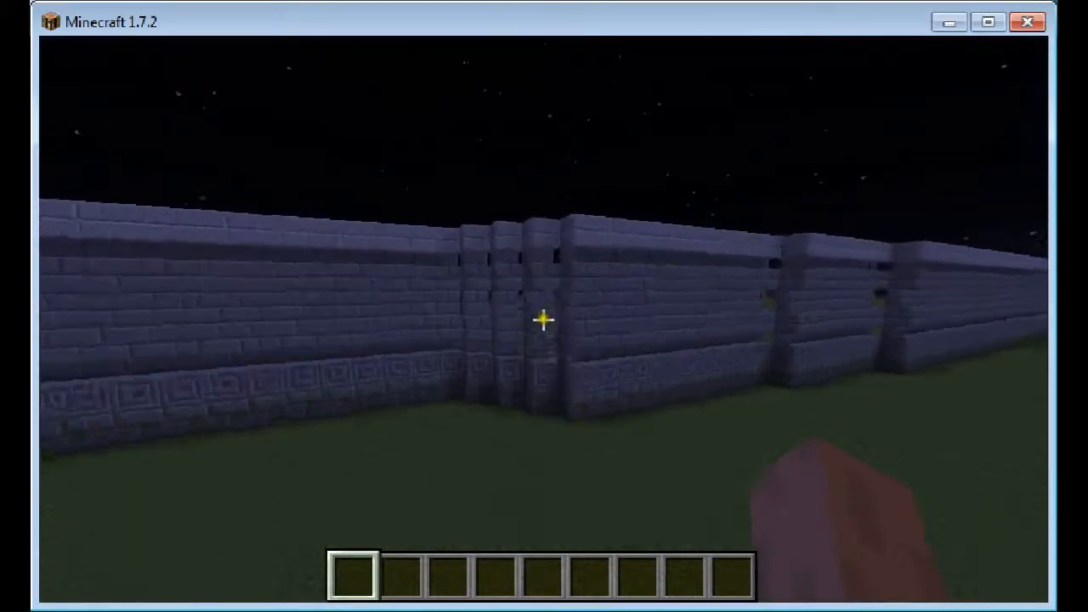
mouse_move(544, 306)
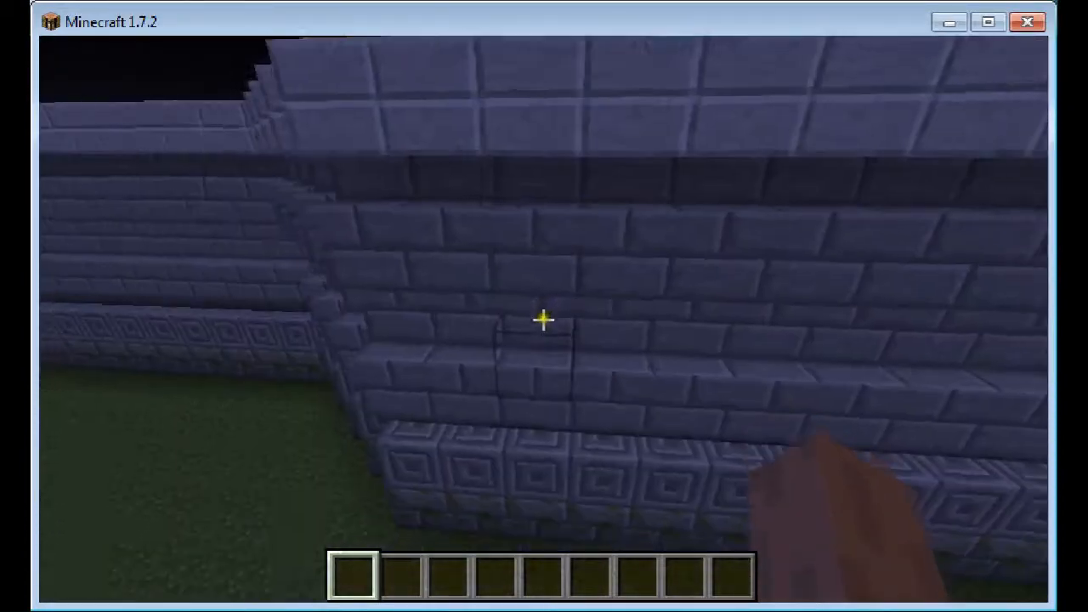
mouse_move(543, 319)
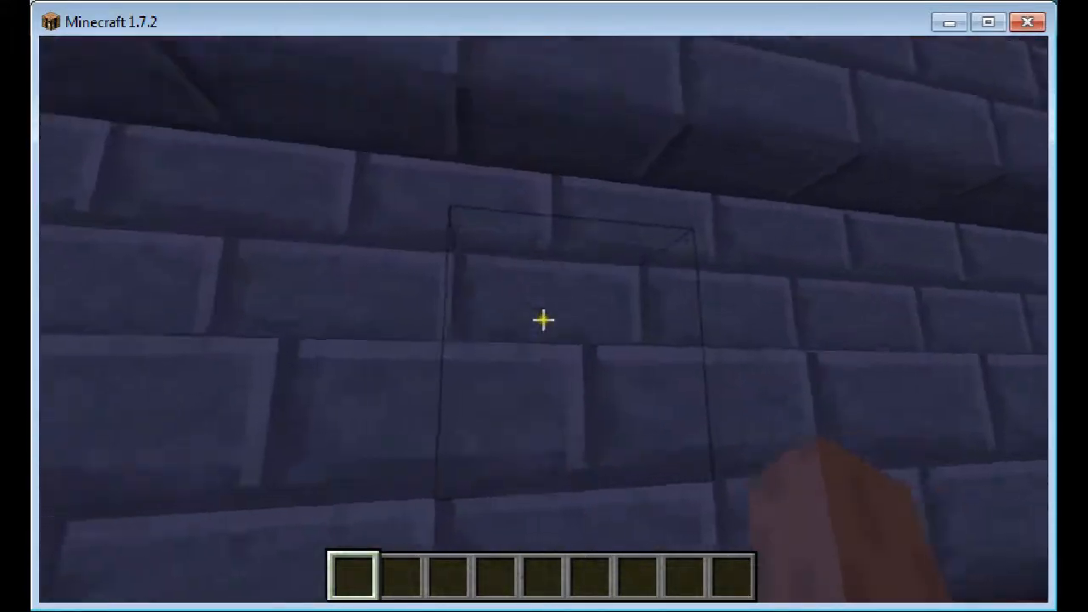
mouse_move(544, 320)
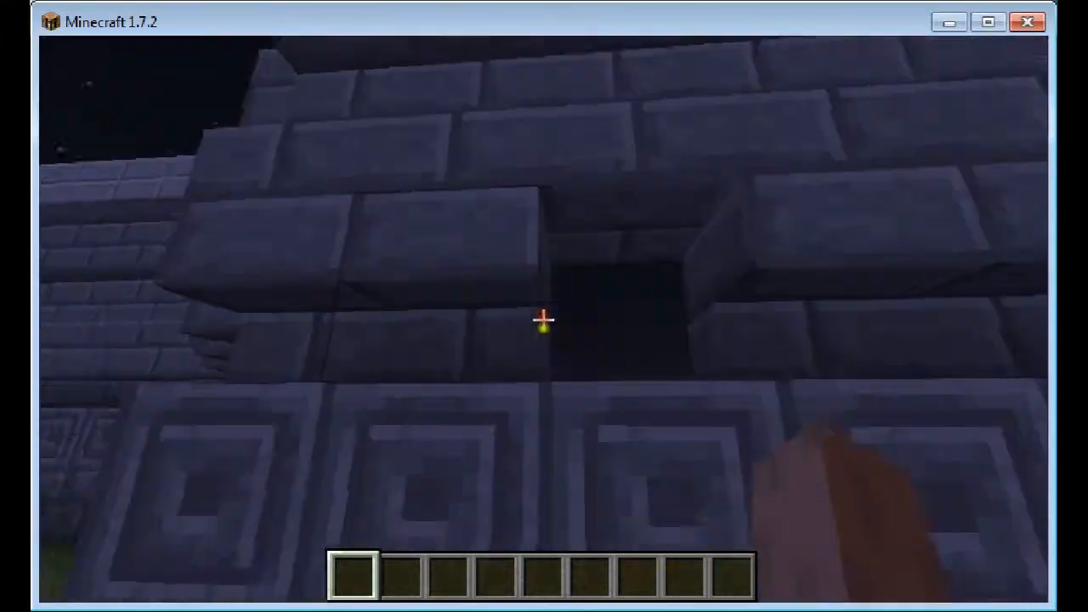
mouse_move(544, 320)
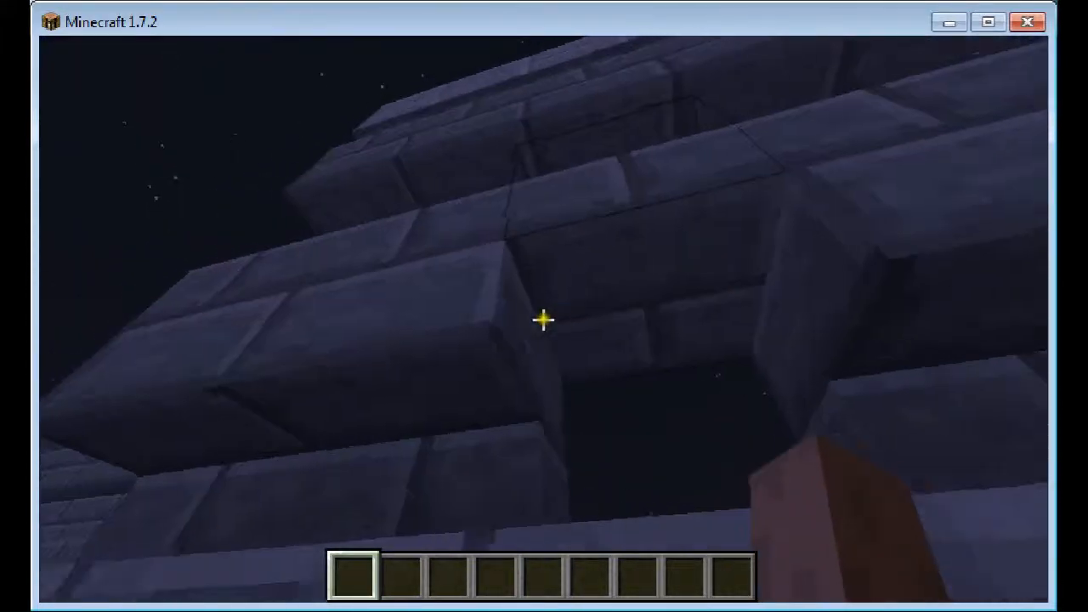
mouse_move(544, 320)
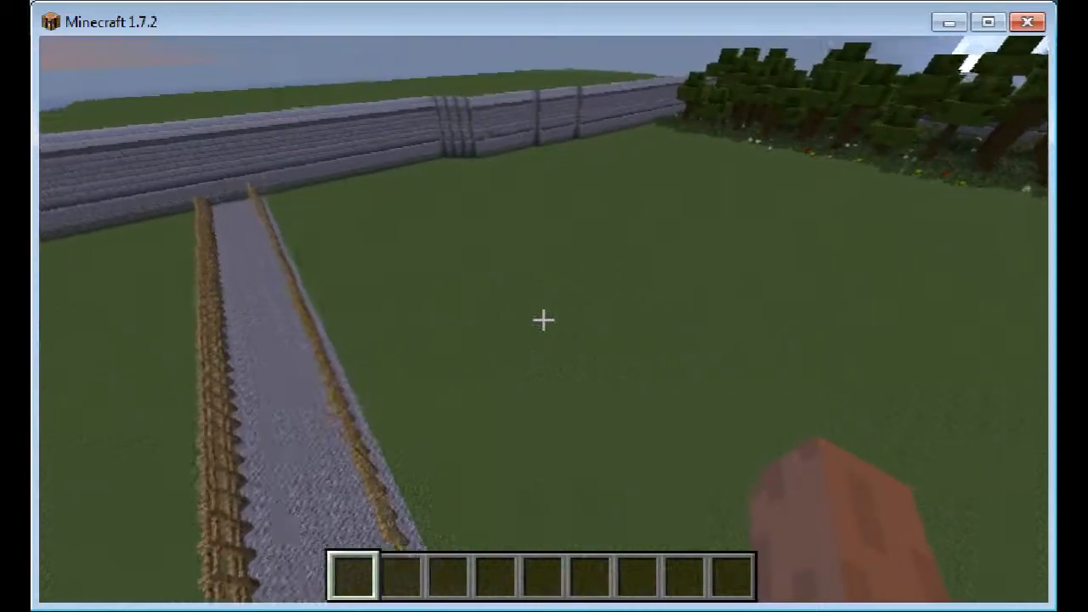
mouse_move(544, 319)
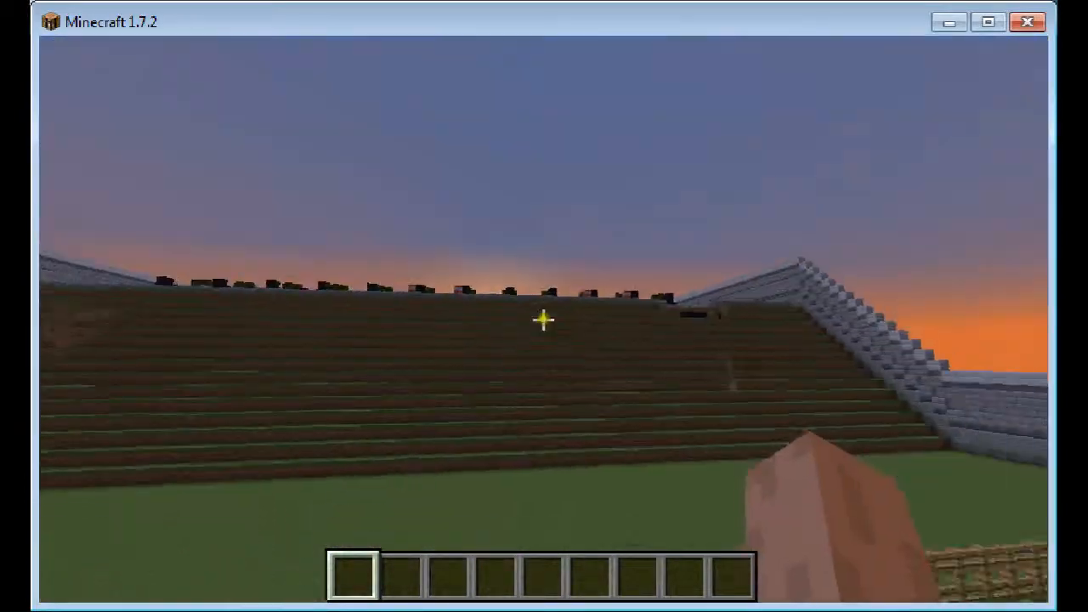
mouse_move(544, 319)
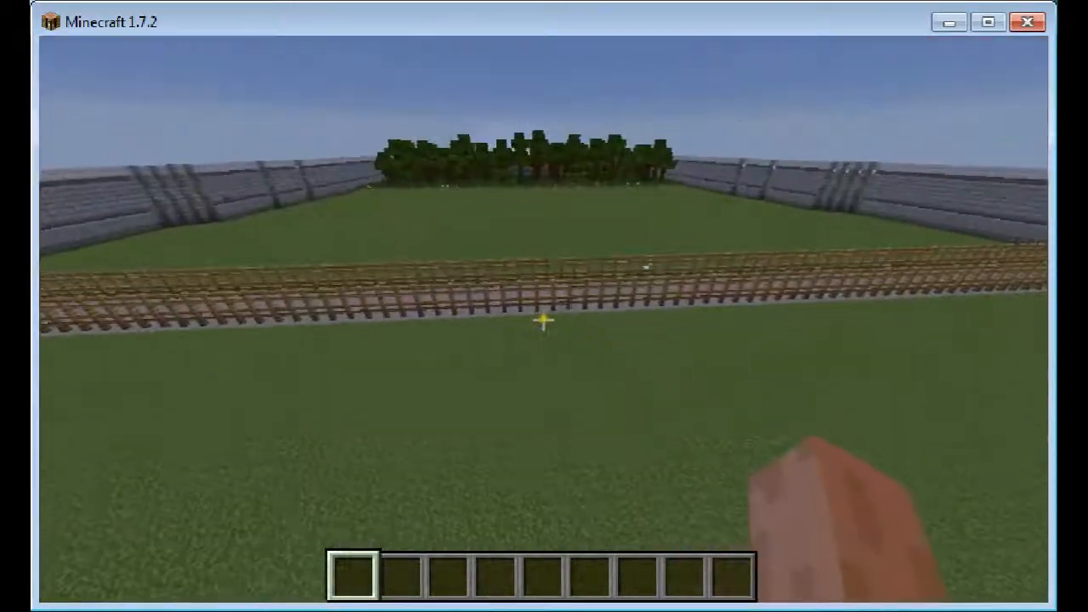
mouse_move(544, 319)
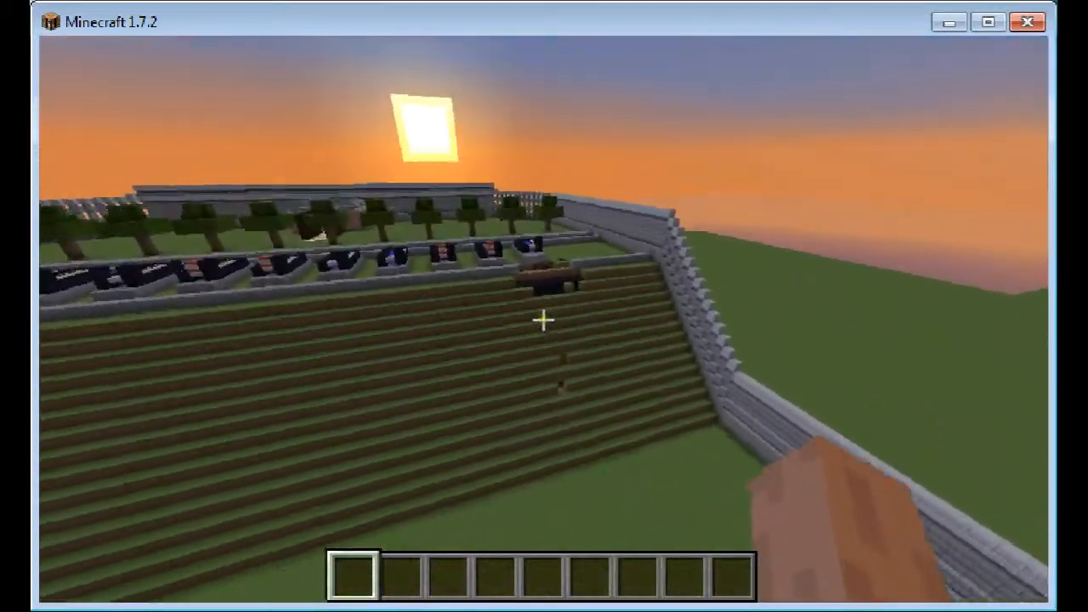
mouse_move(544, 323)
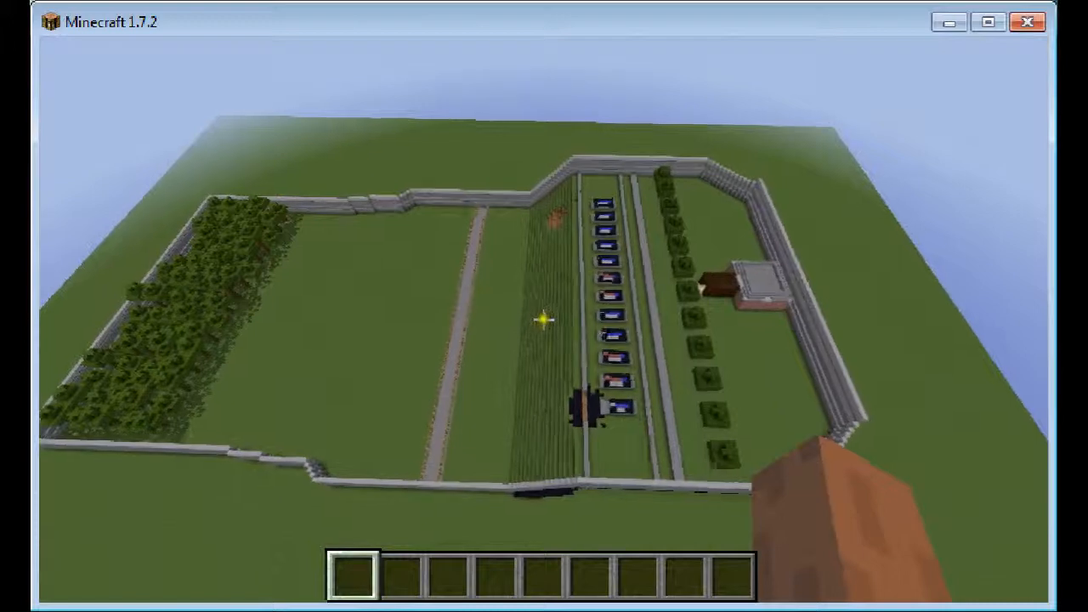
mouse_move(544, 320)
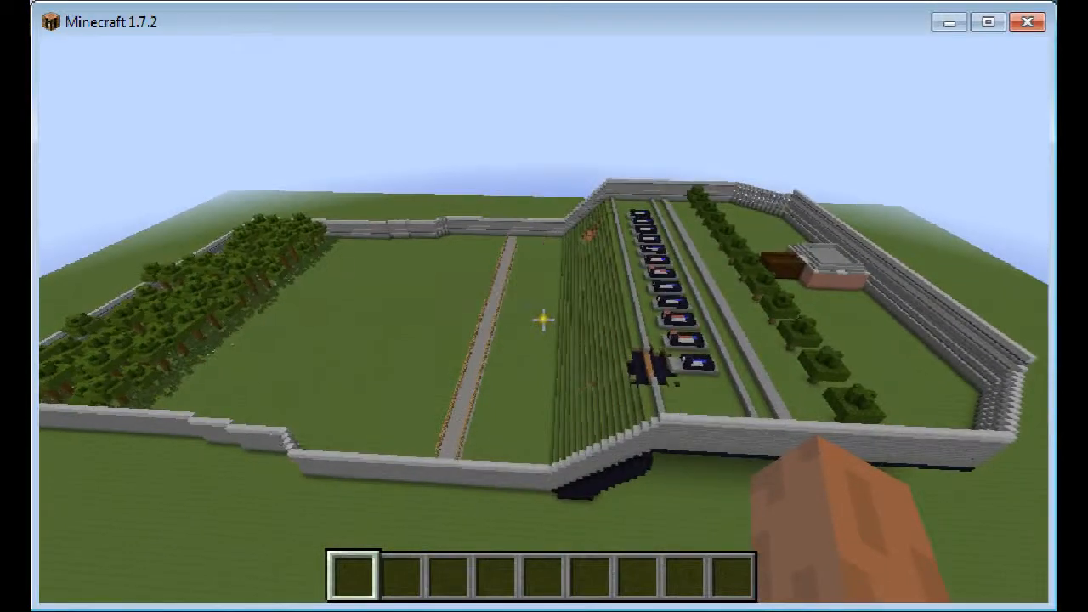
Bring up the creative inventory listing stone, wood, wool and clay blocks
key("e")
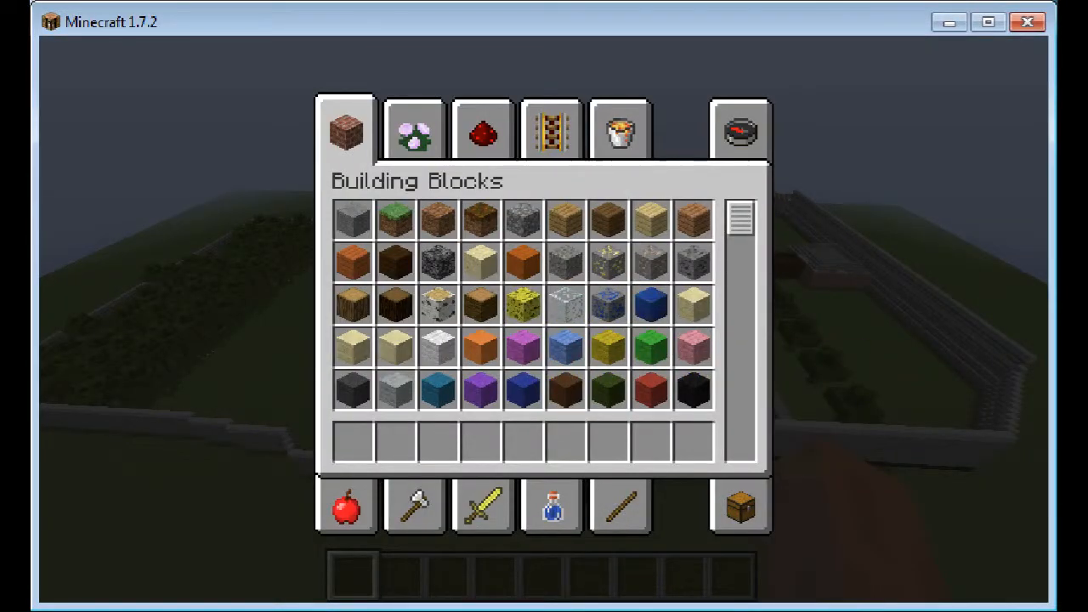